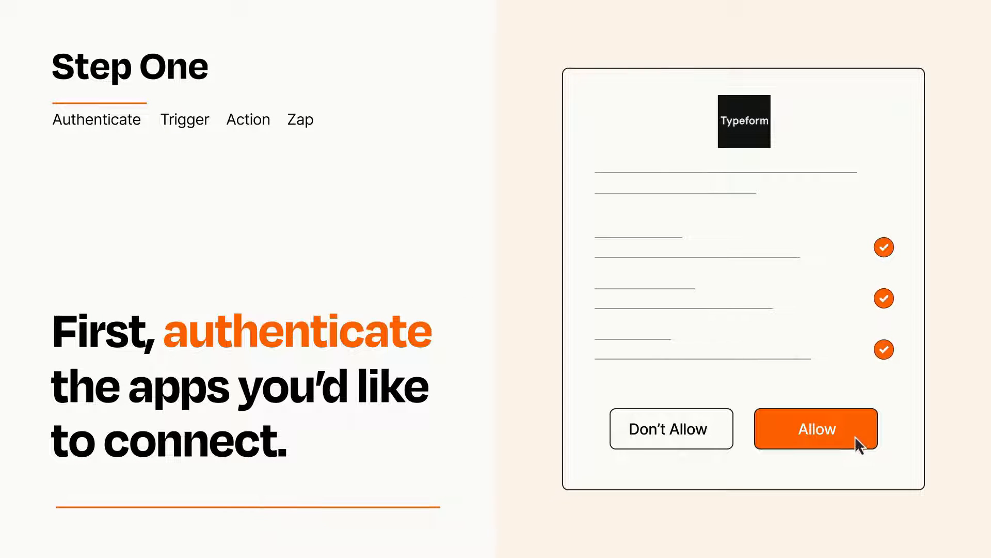
Allow Zapier access to Typeform and to the email app
click(815, 428)
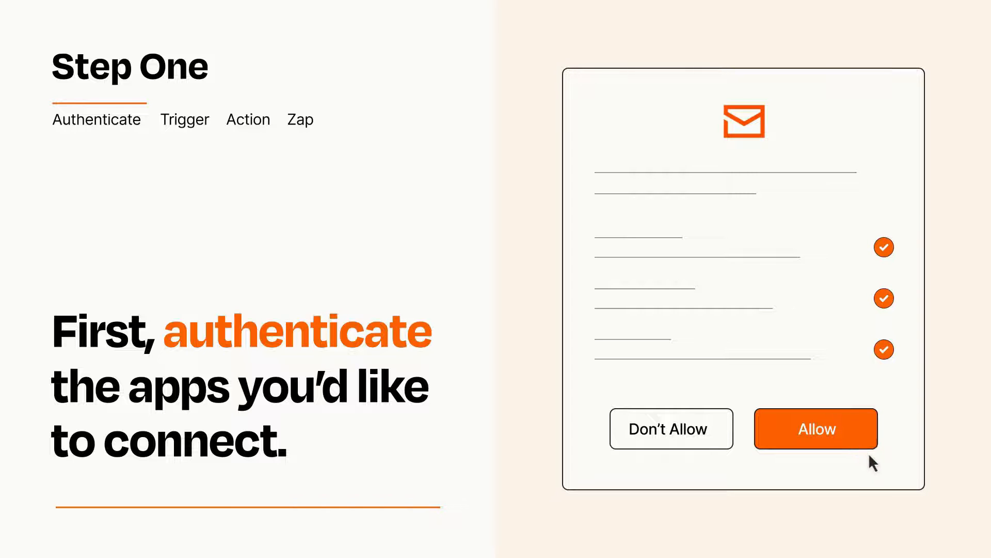
click(816, 429)
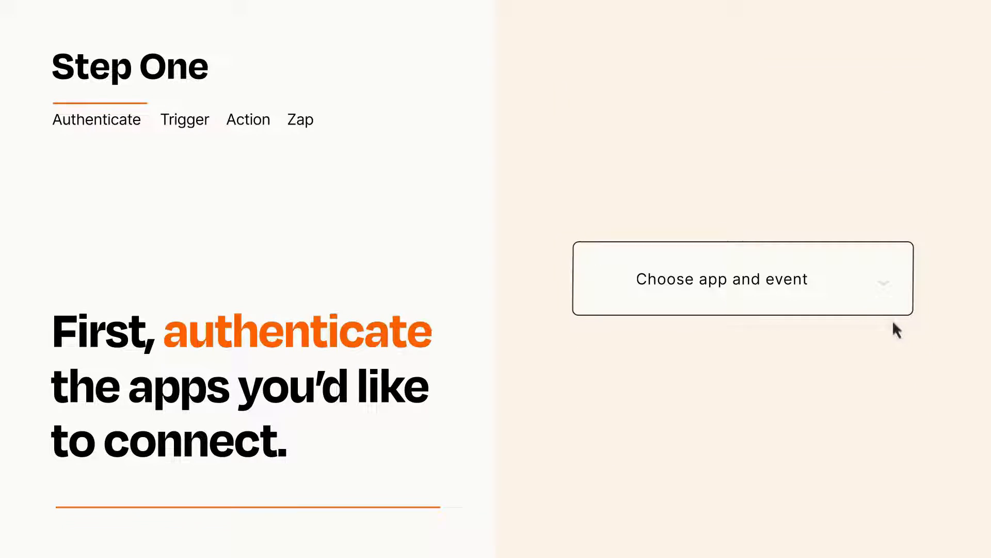
Choose Typeform's New Entry event as the Zap's trigger
click(742, 279)
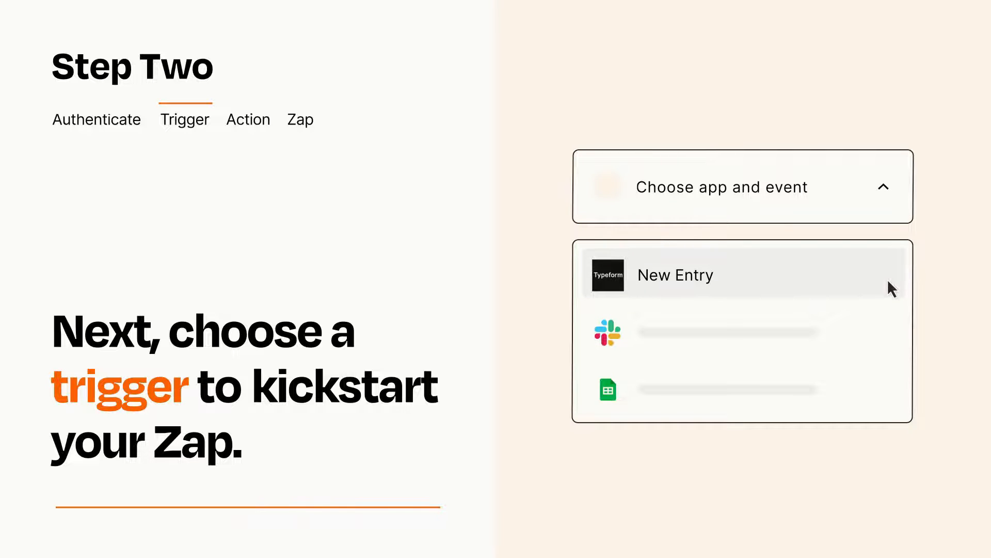
click(673, 274)
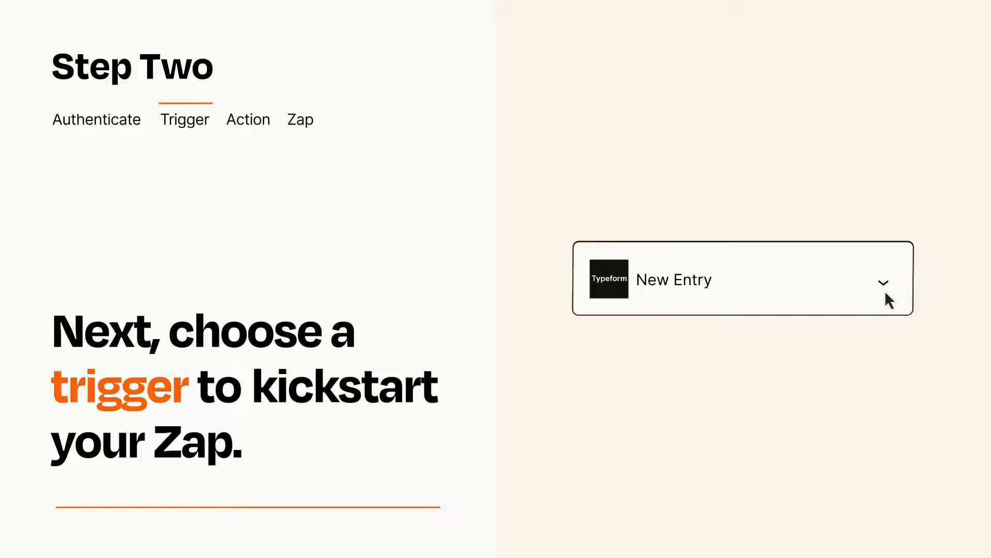
mouse_move(897, 291)
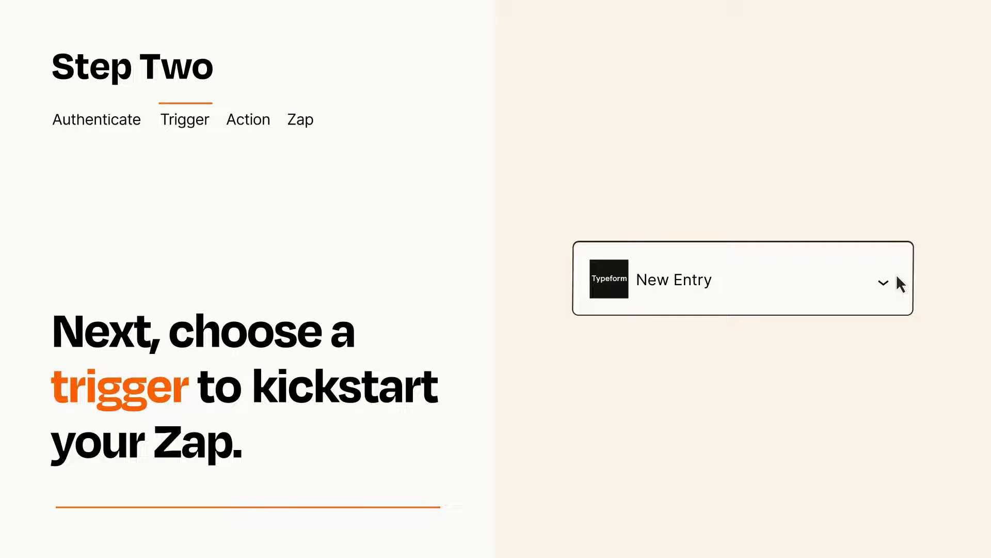
click(248, 120)
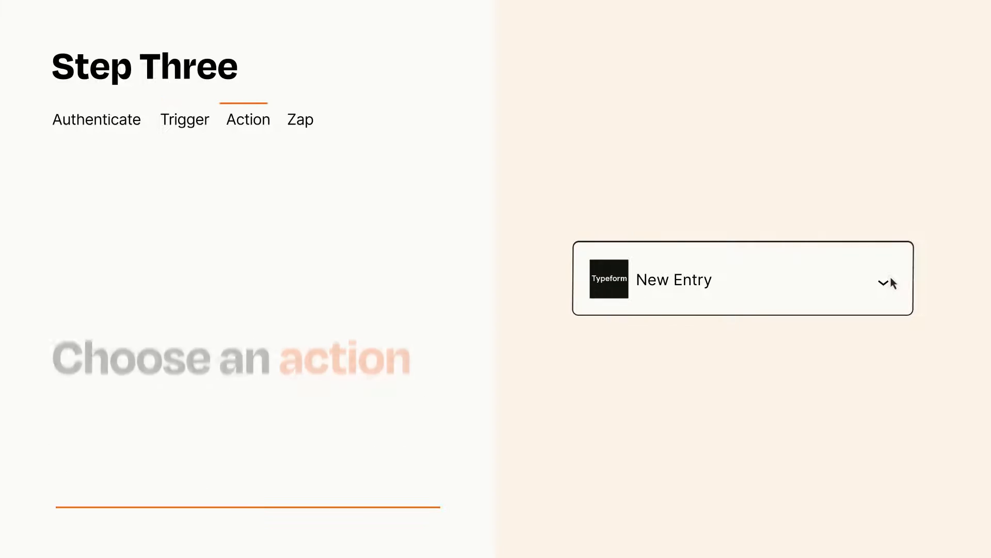
Choose Send Outbound Email as the action event
click(743, 279)
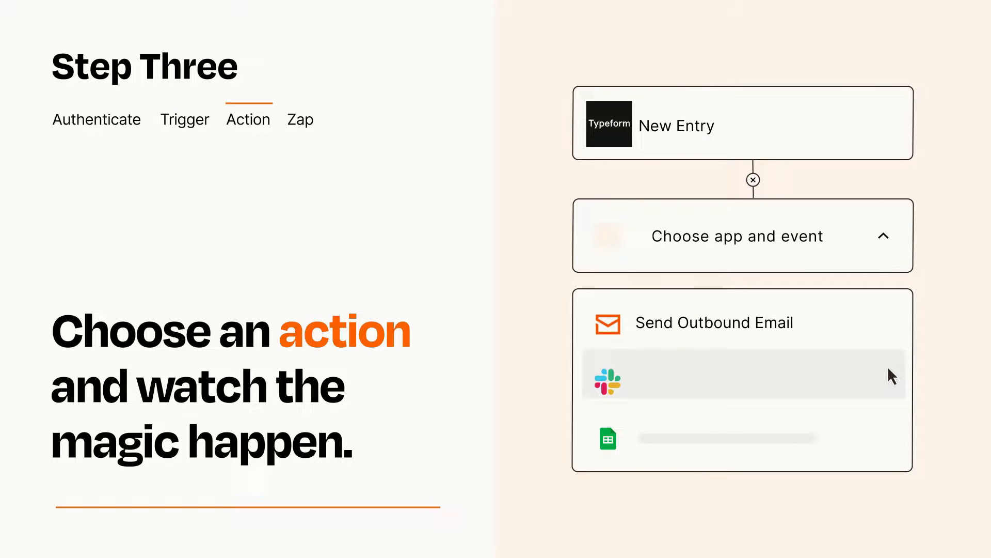
mouse_move(891, 443)
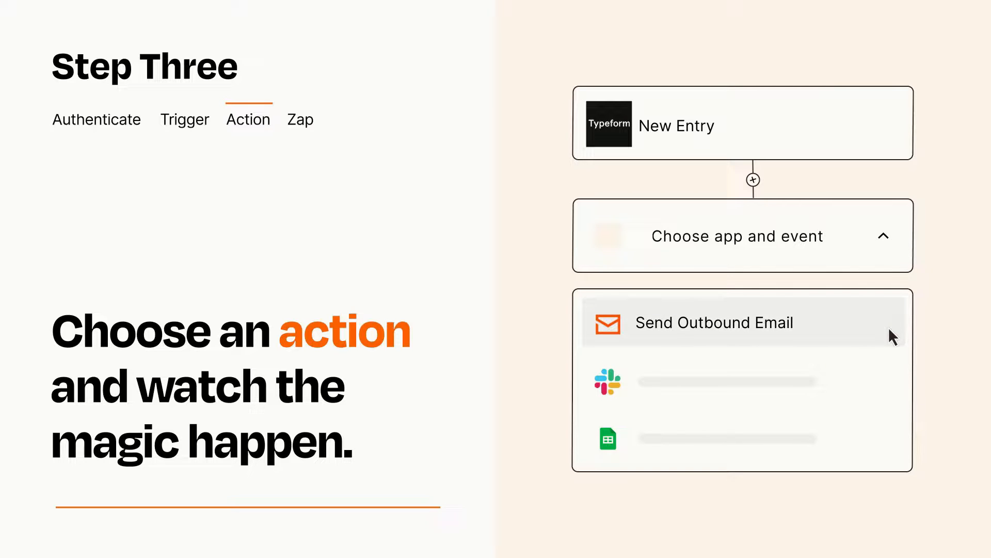
click(714, 322)
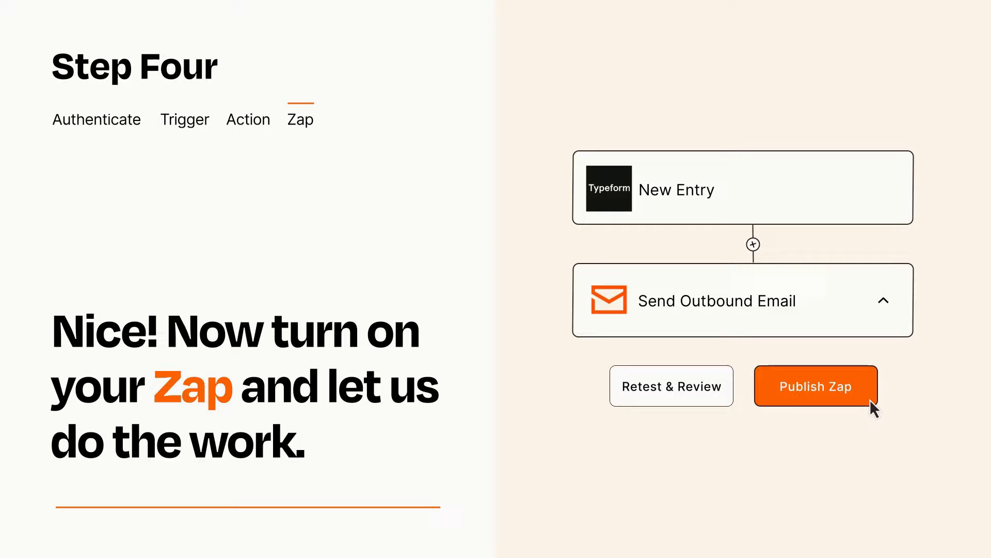
Publish the Typeform-to-outbound-email Zap
click(815, 386)
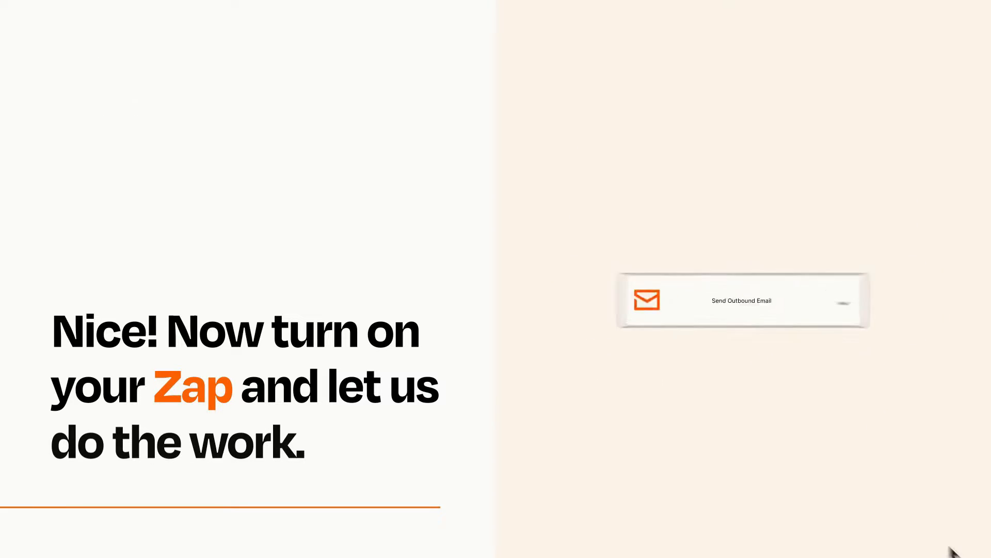